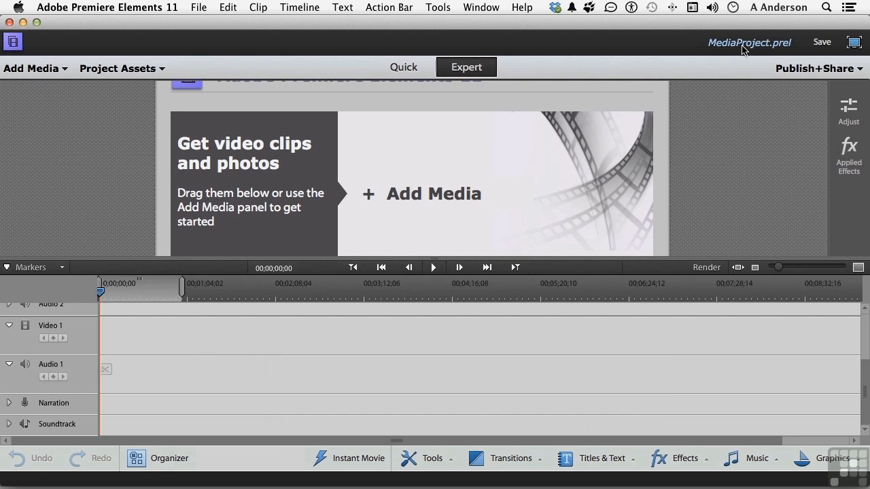
mouse_move(764, 150)
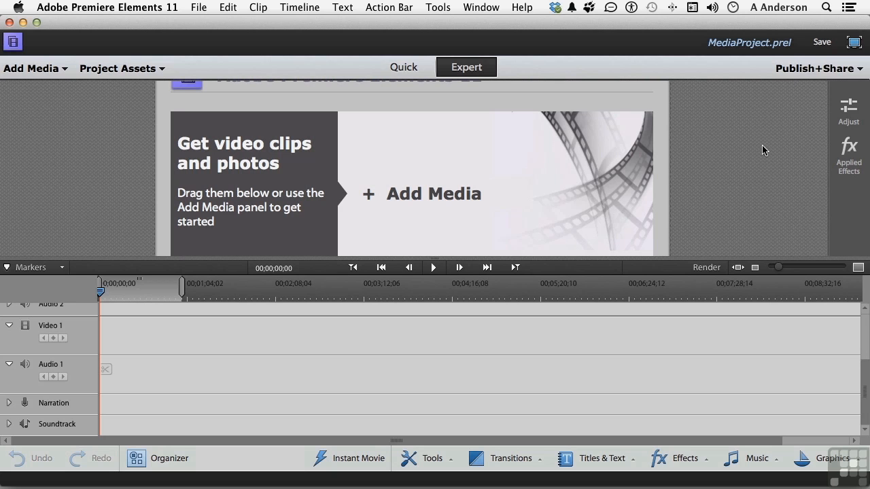
mouse_move(431, 179)
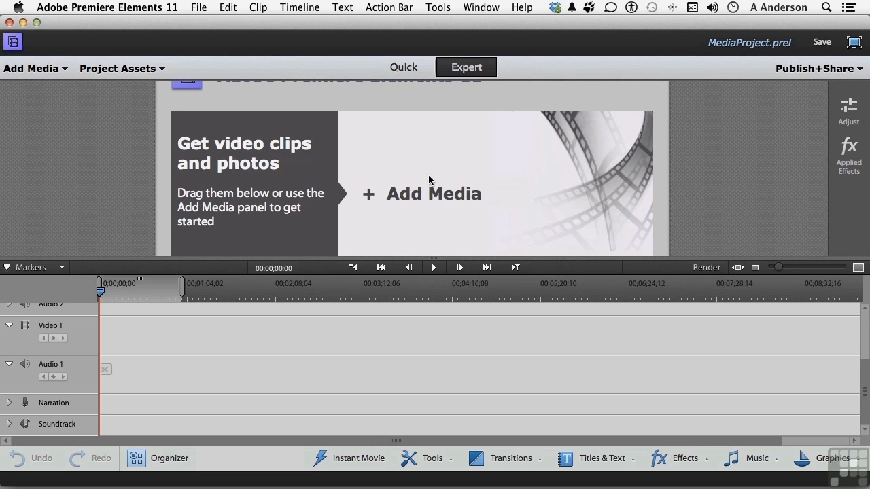
- Start the Photo Downloader via Add Media's Photos from cameras or devices
click(32, 68)
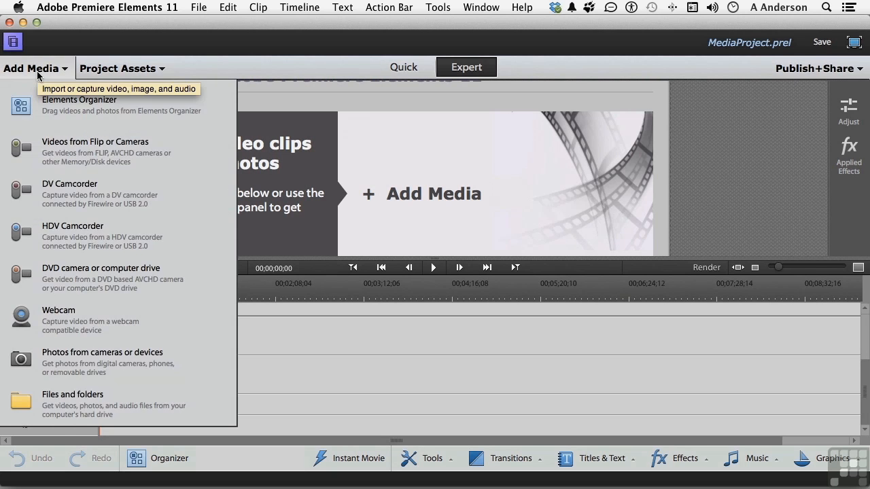
mouse_move(122, 295)
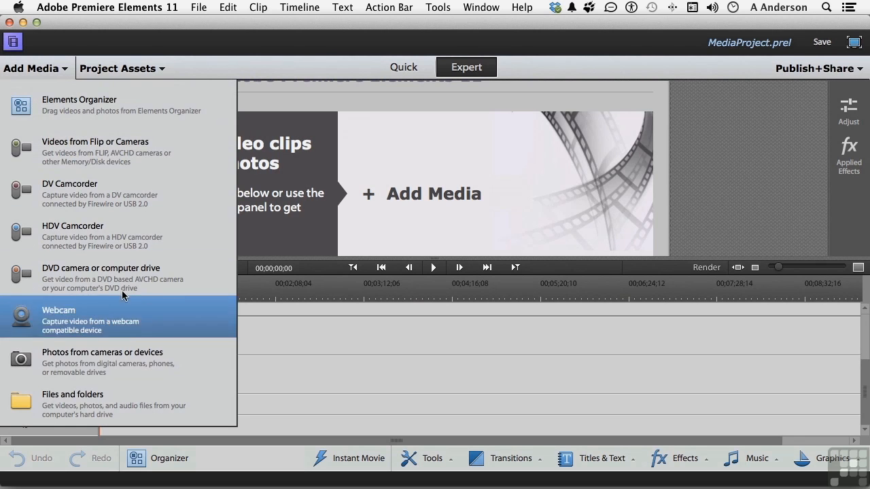
mouse_move(108, 365)
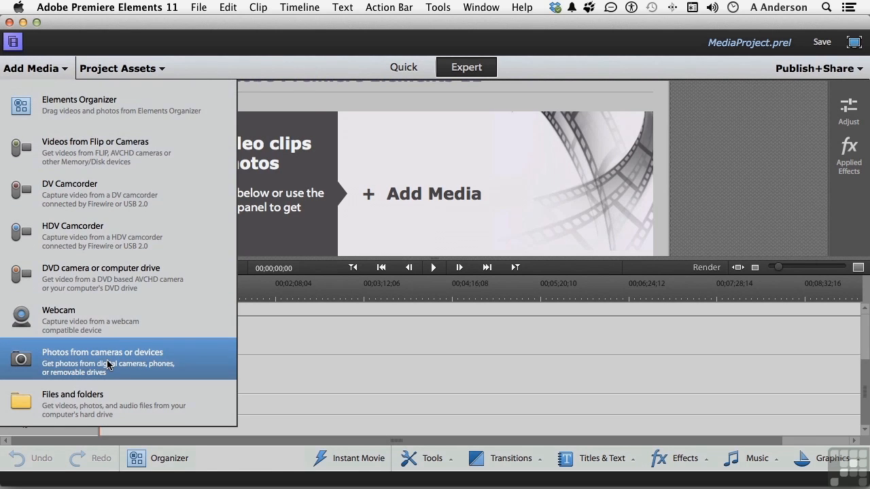
click(102, 352)
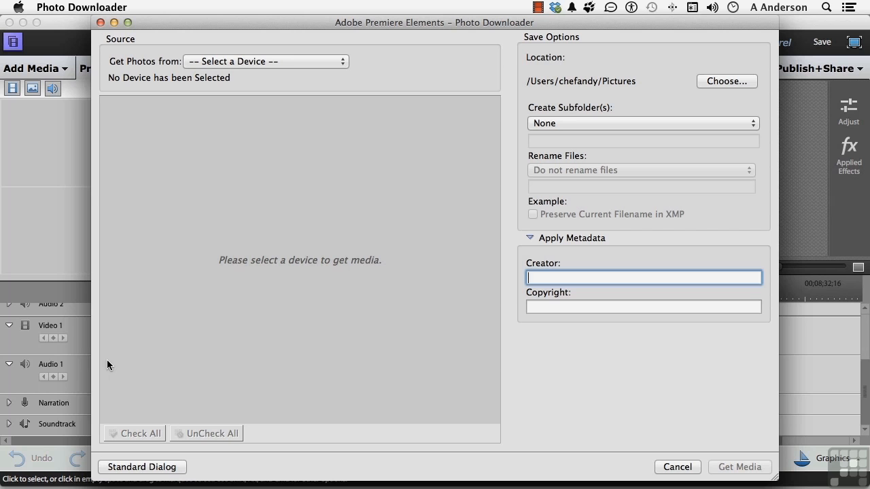
mouse_move(346, 72)
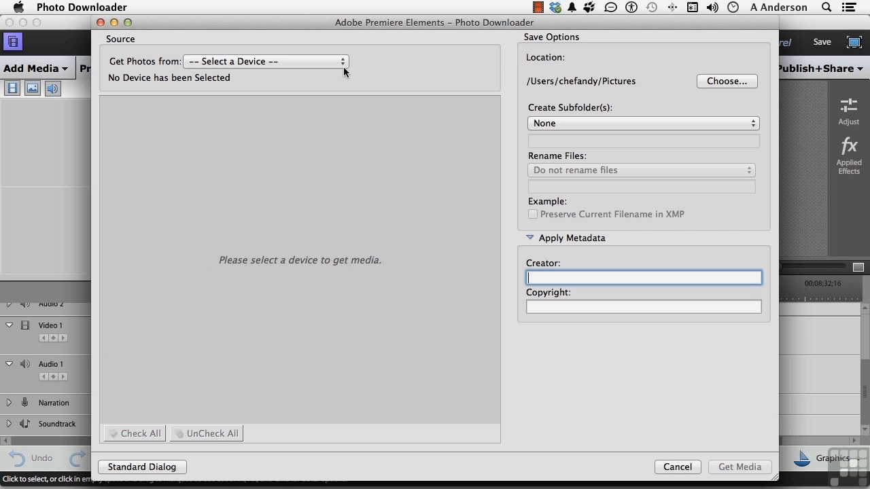
- Choose the iPhone as the photo source and scroll through its 100 checked thumbnails
click(265, 60)
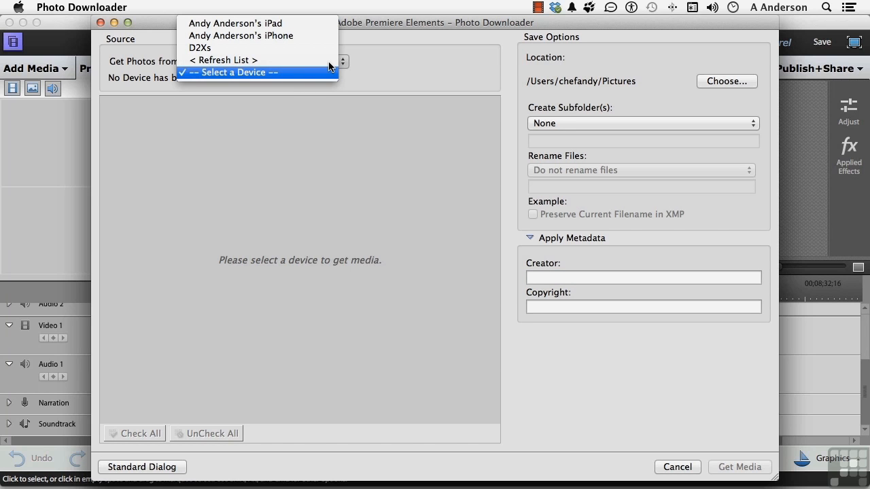
click(241, 35)
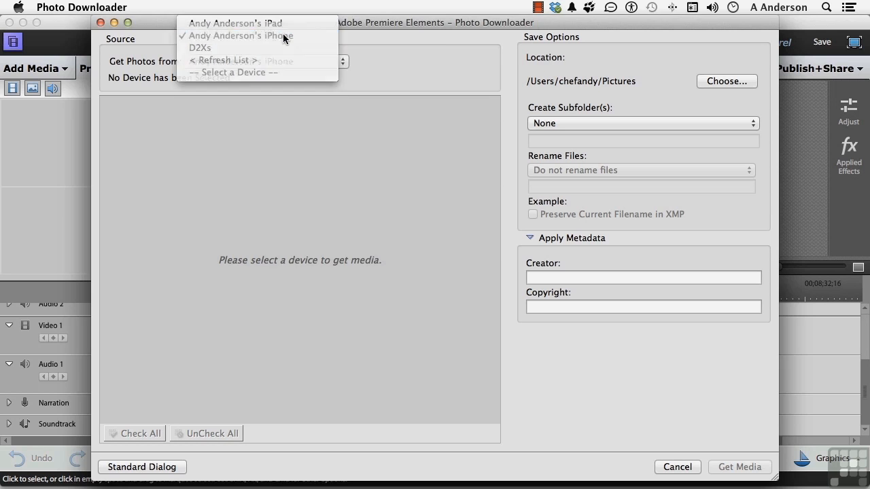
click(241, 35)
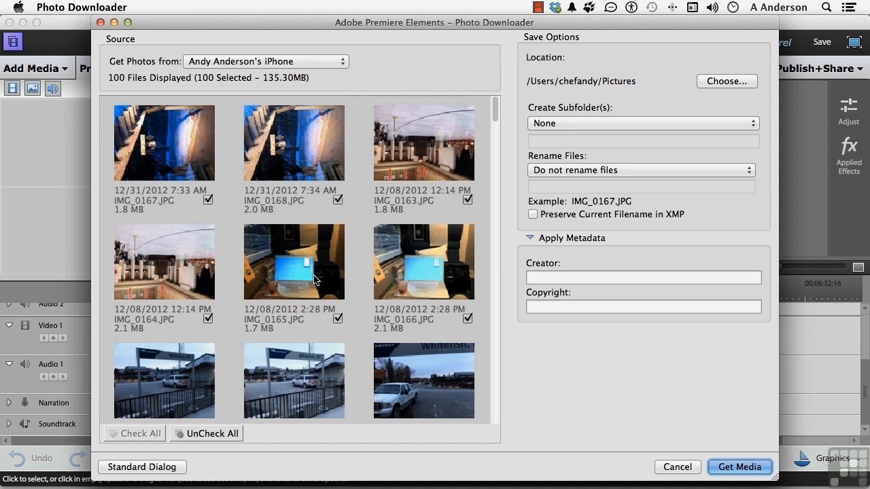
scroll(down, 3)
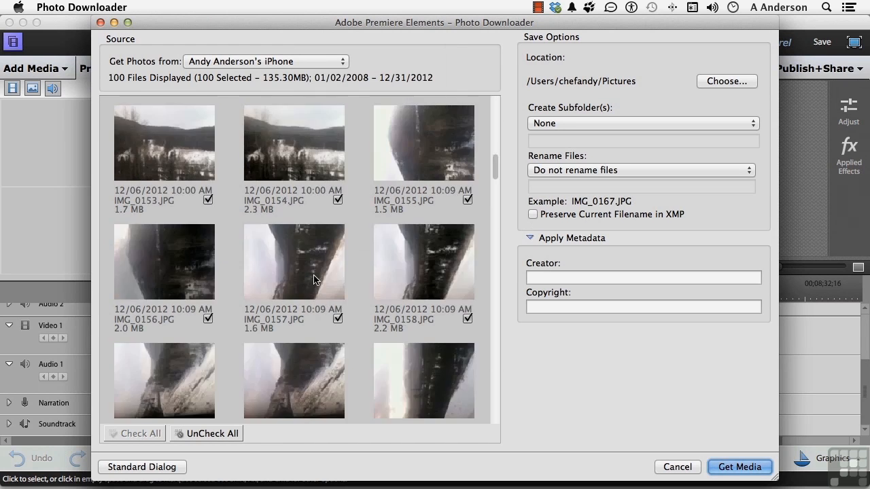
scroll(down, 3)
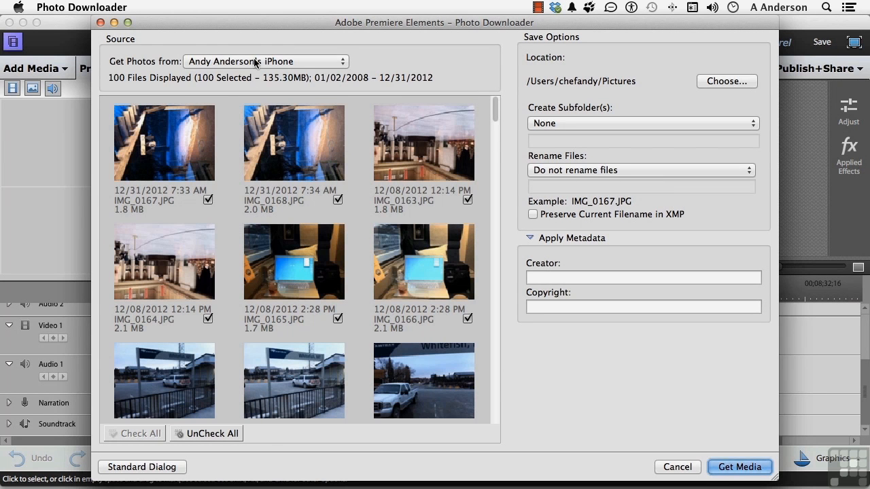
click(265, 61)
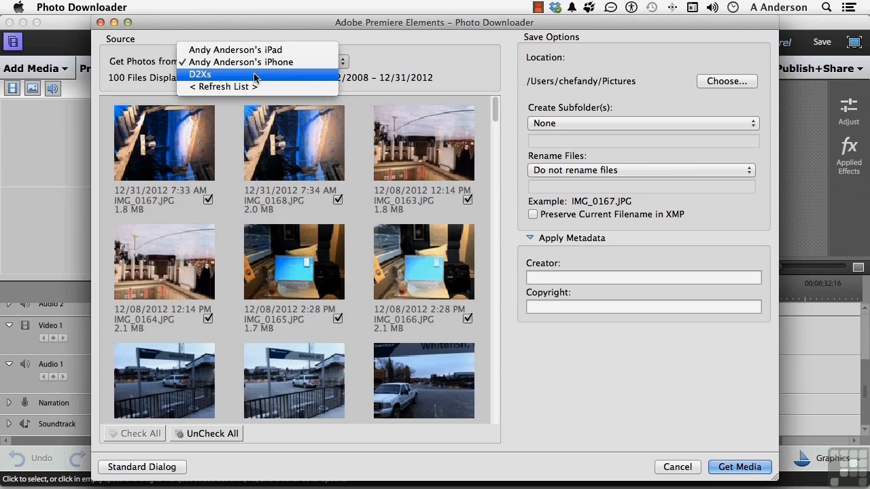
- Switch the source to the D2Xs camera and adjust which photos are checked for import
click(202, 74)
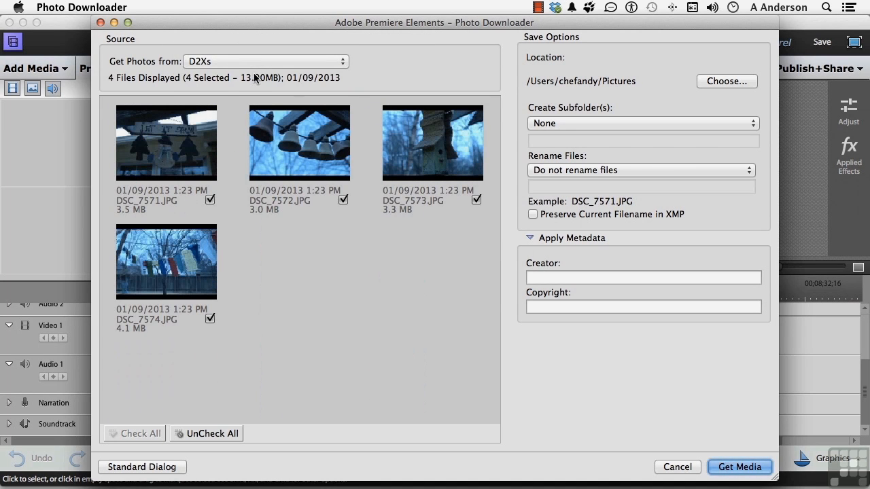
mouse_move(334, 350)
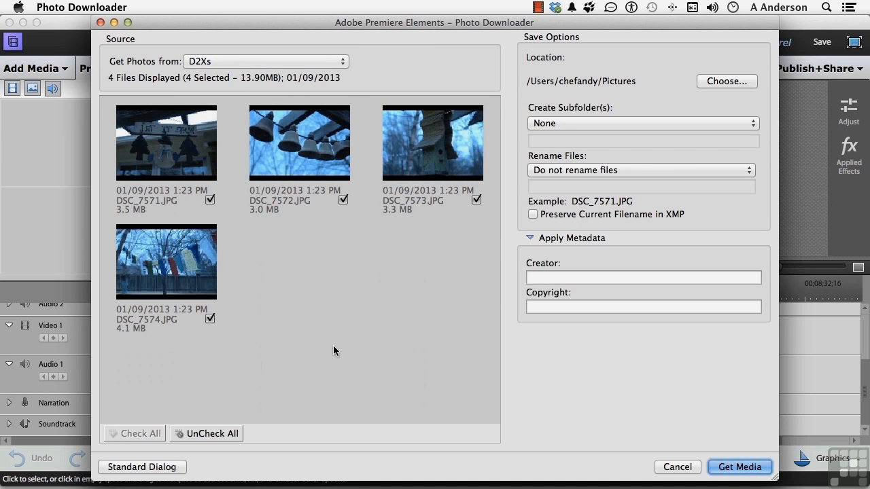
mouse_move(328, 239)
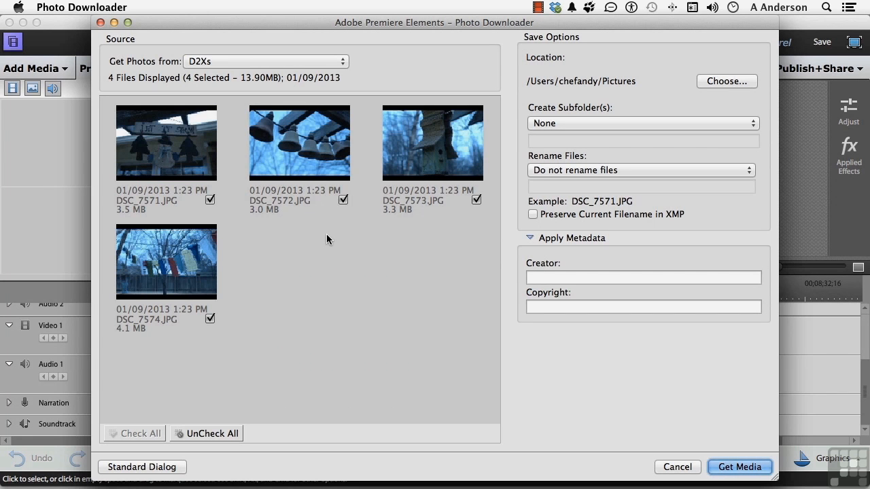
mouse_move(454, 293)
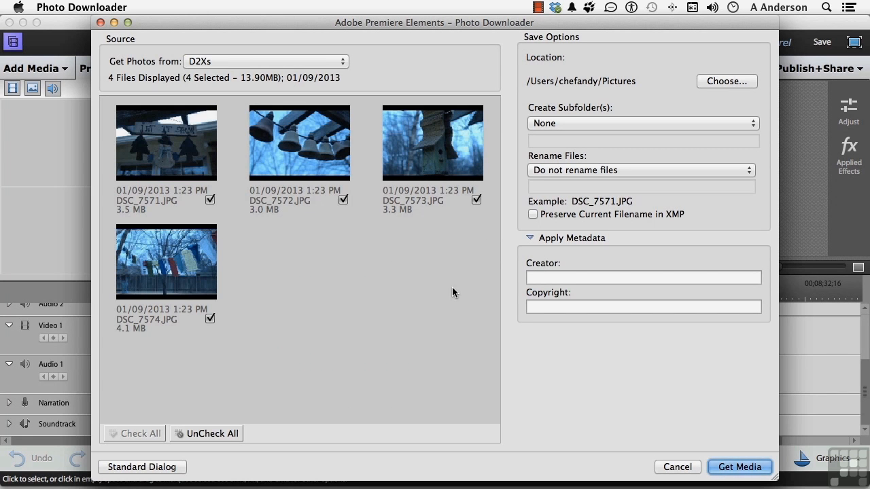
mouse_move(468, 211)
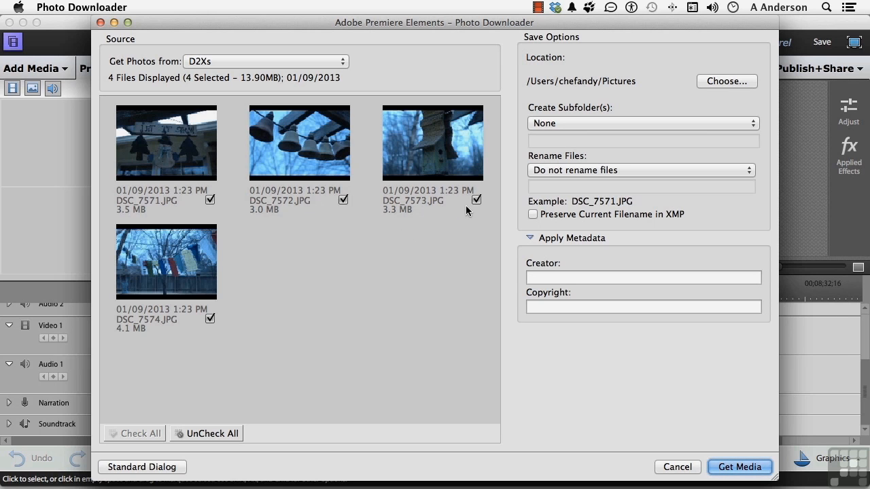
mouse_move(344, 202)
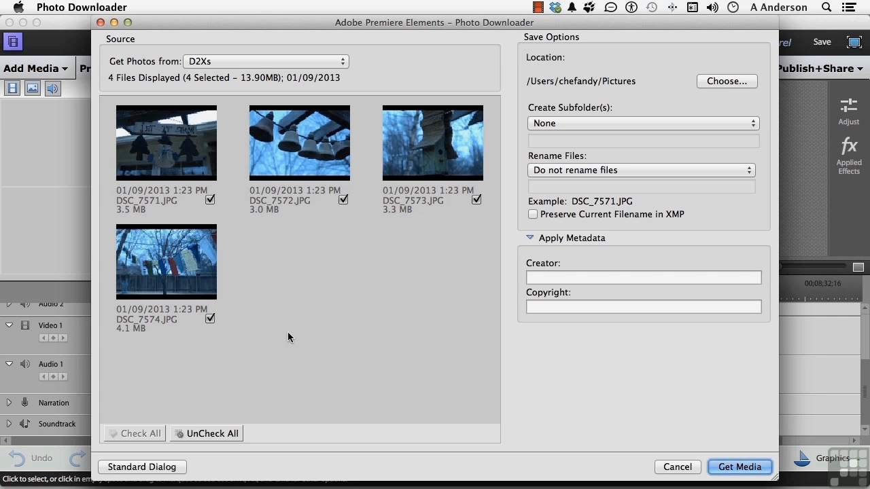
click(212, 434)
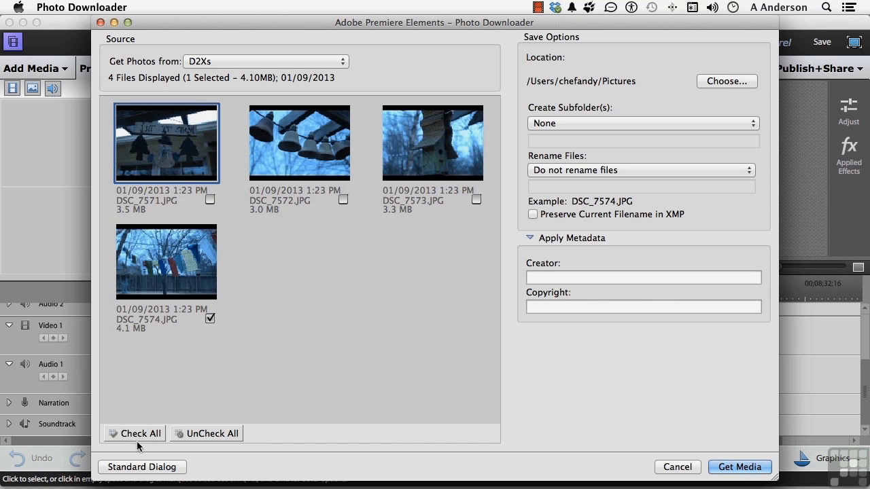
click(140, 434)
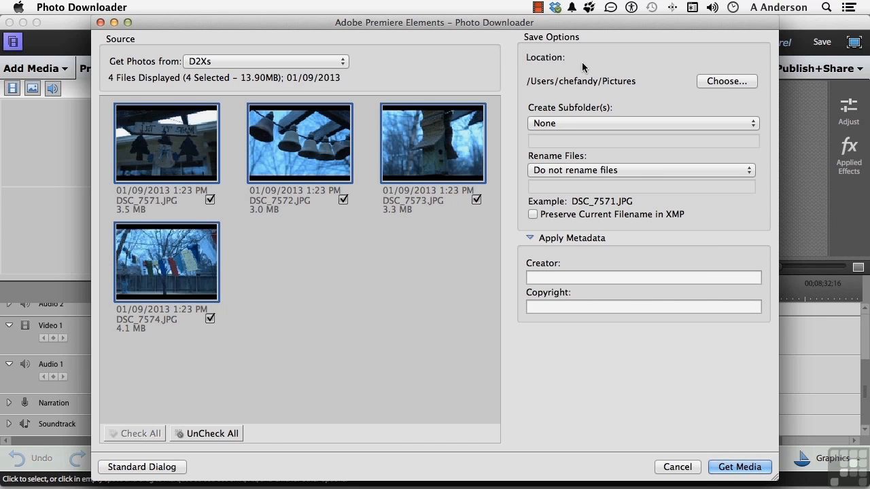
mouse_move(647, 74)
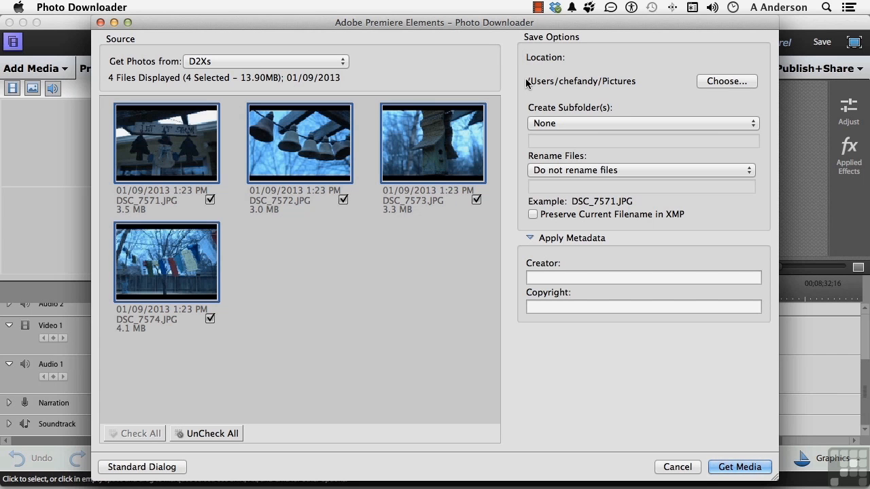
mouse_move(621, 91)
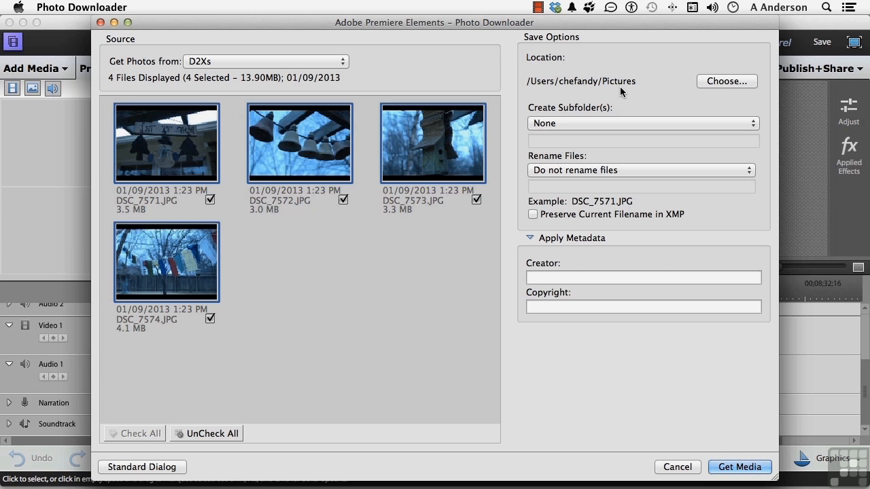
mouse_move(768, 65)
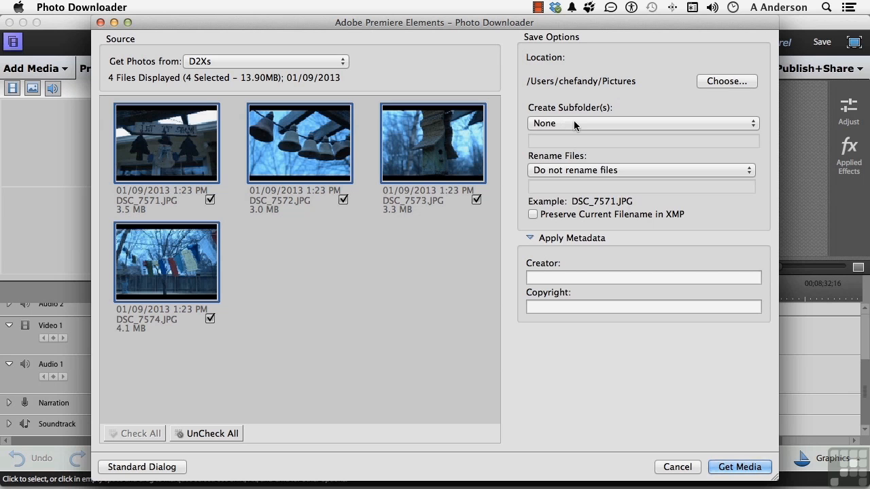
click(642, 123)
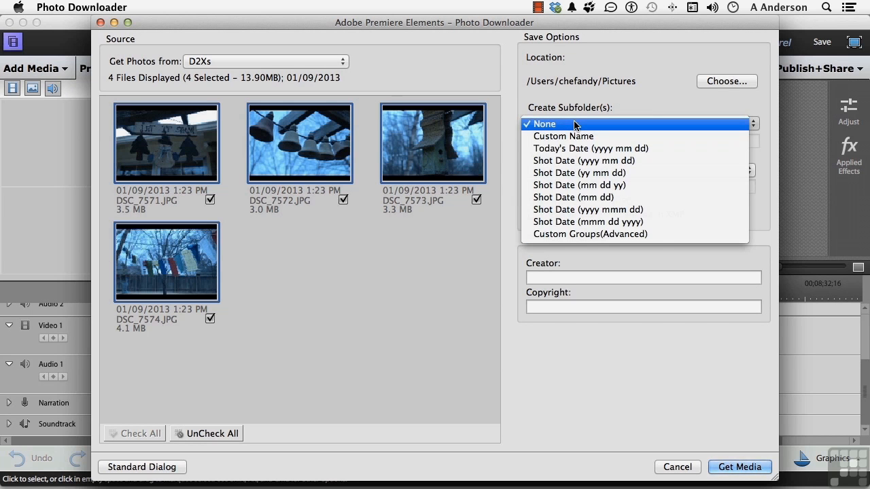
- Save into a Today's Date (yyyy mm dd) subfolder and keep Do not rename files
click(590, 148)
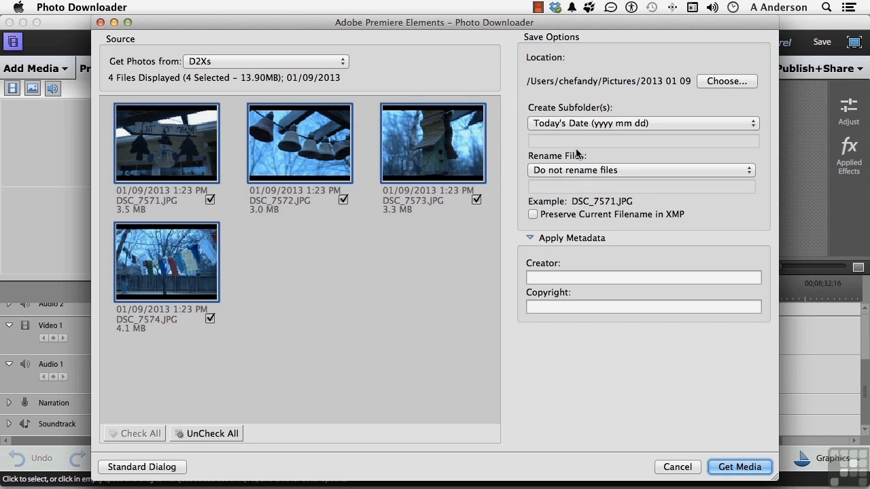
click(639, 170)
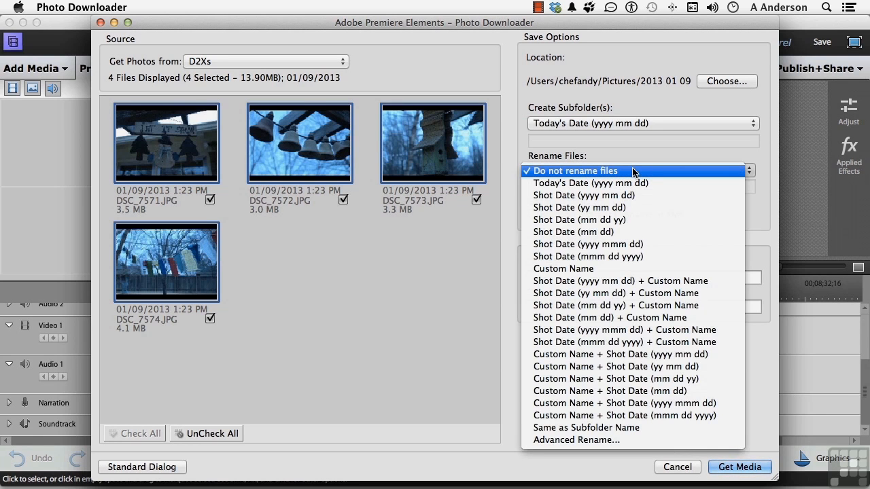
mouse_move(626, 144)
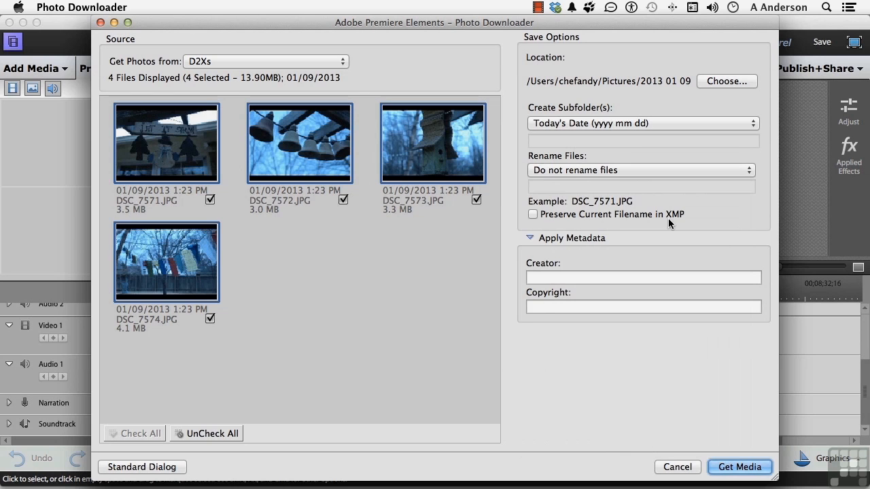
mouse_move(686, 221)
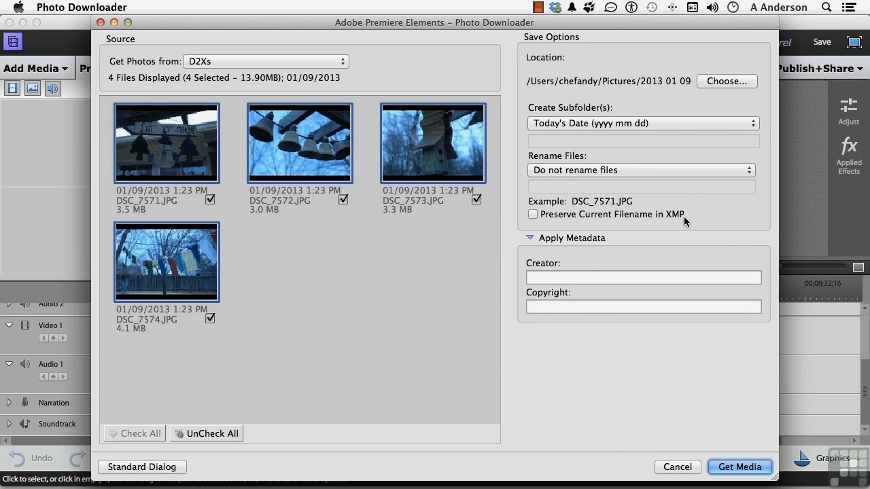
mouse_move(584, 245)
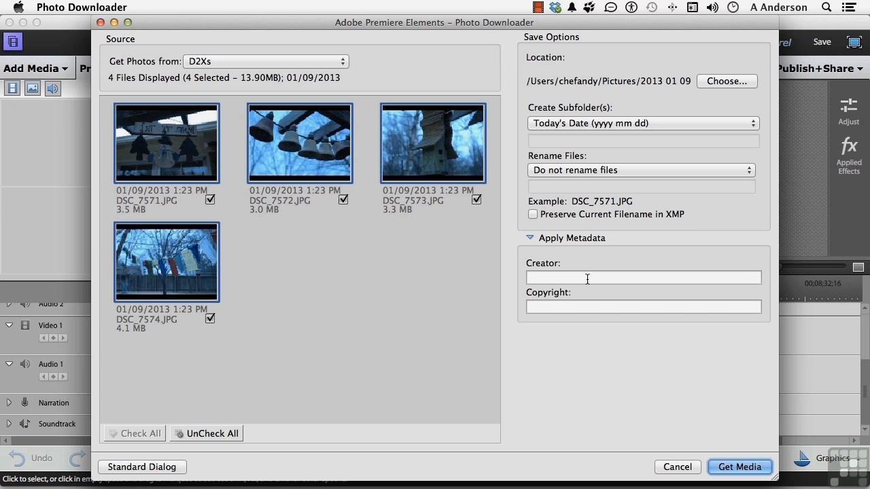
- Enter creator 'andy anderson' and copyright '© One-of-a-Kind Productions, Inc'
text(andy anderson)
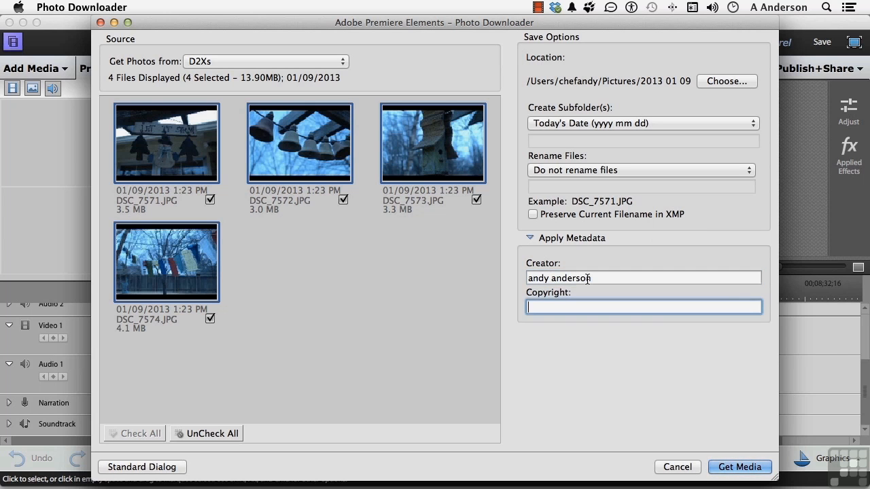
text(©)
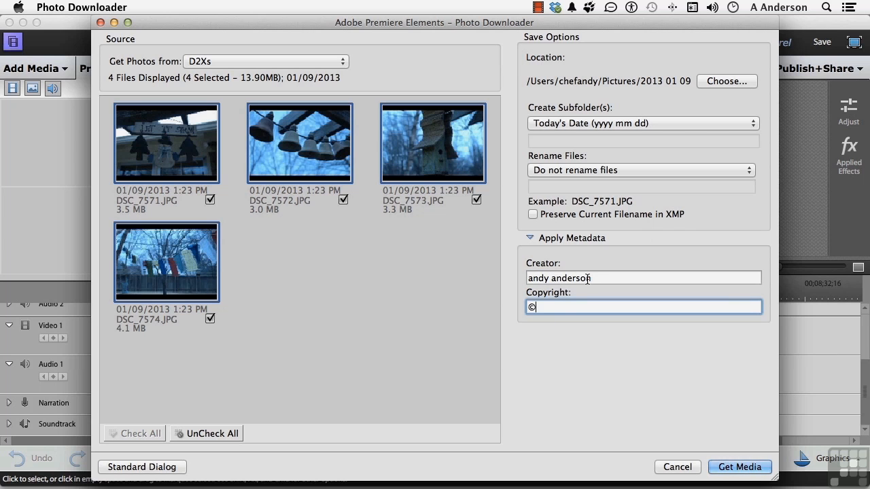
text(One-of-a-Kind Produ)
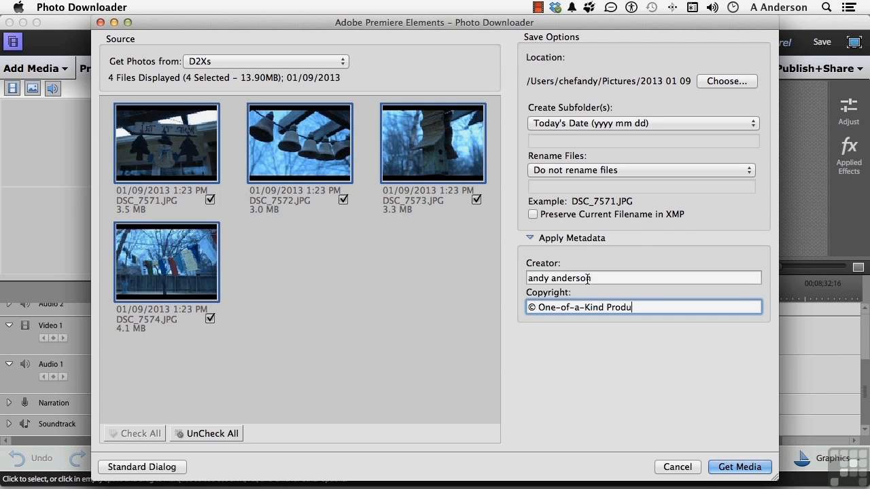
text(ctions, Inc)
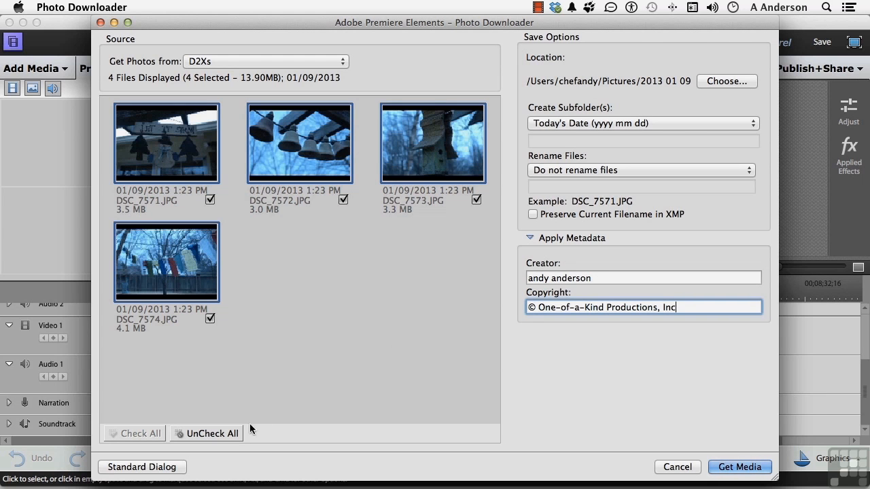
click(141, 467)
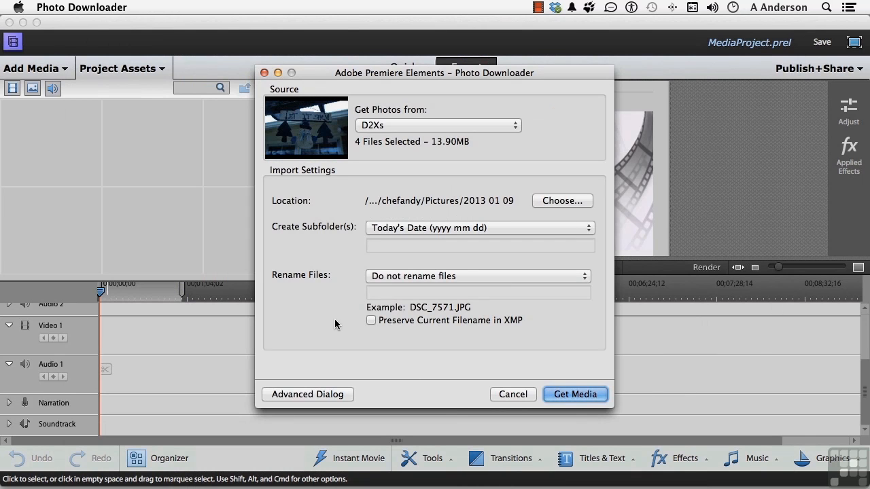
click(307, 395)
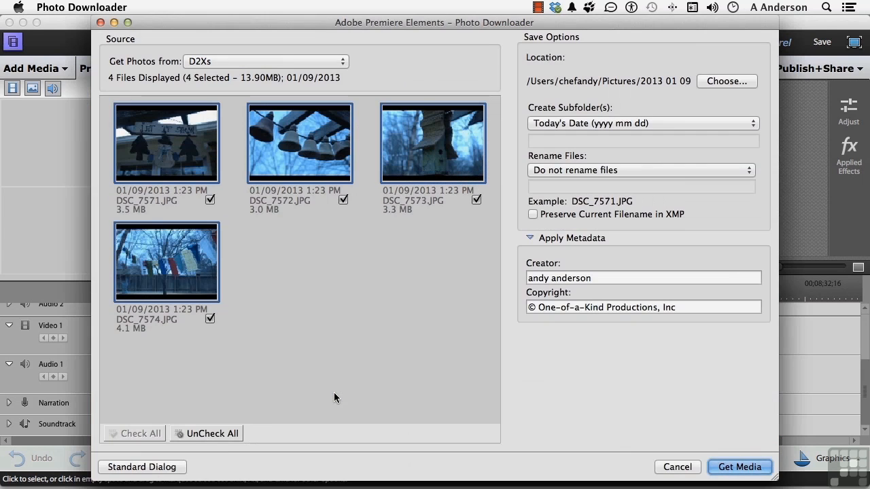
mouse_move(293, 303)
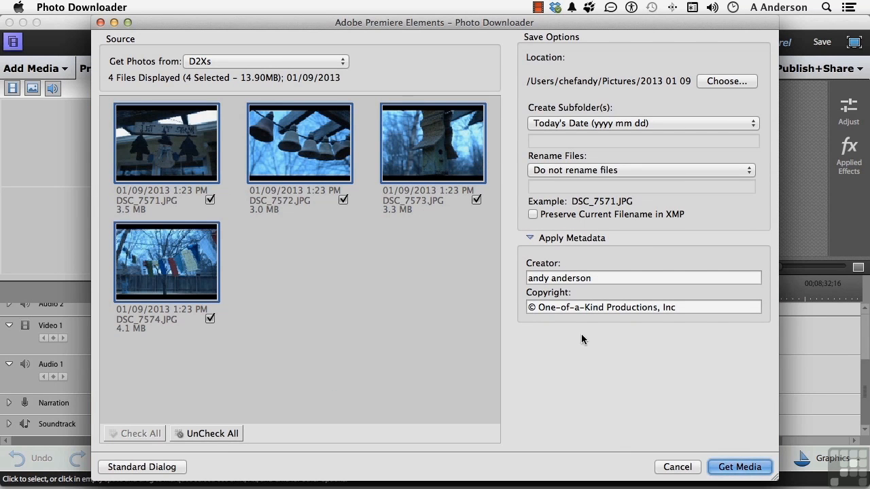
mouse_move(420, 233)
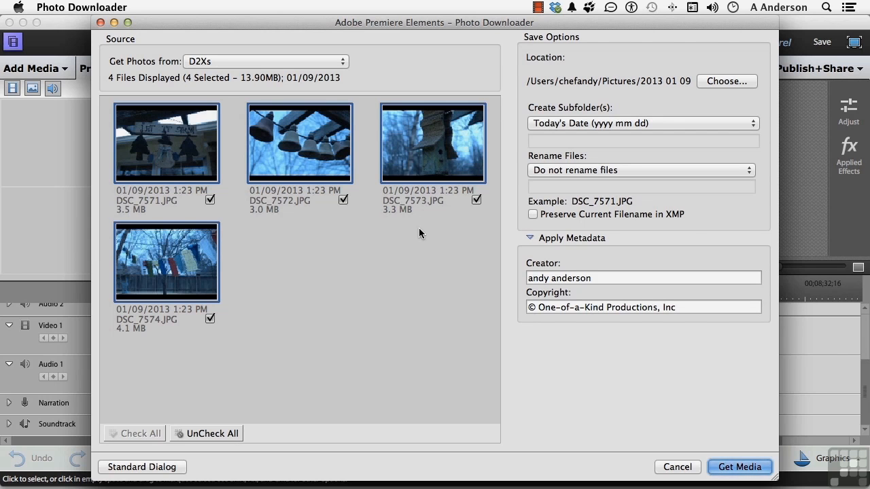
- Download the four checked D2Xs photos (DSC_7571–DSC_7574) into Project Assets with Get Media
click(740, 467)
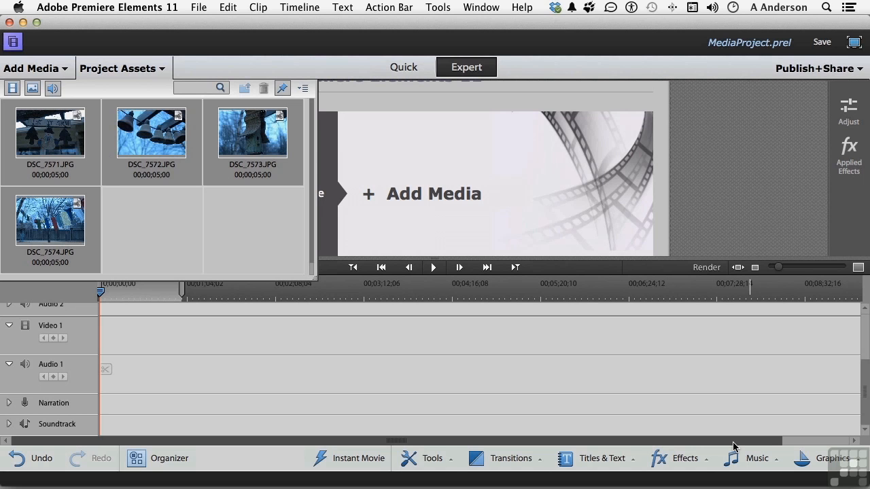
mouse_move(755, 441)
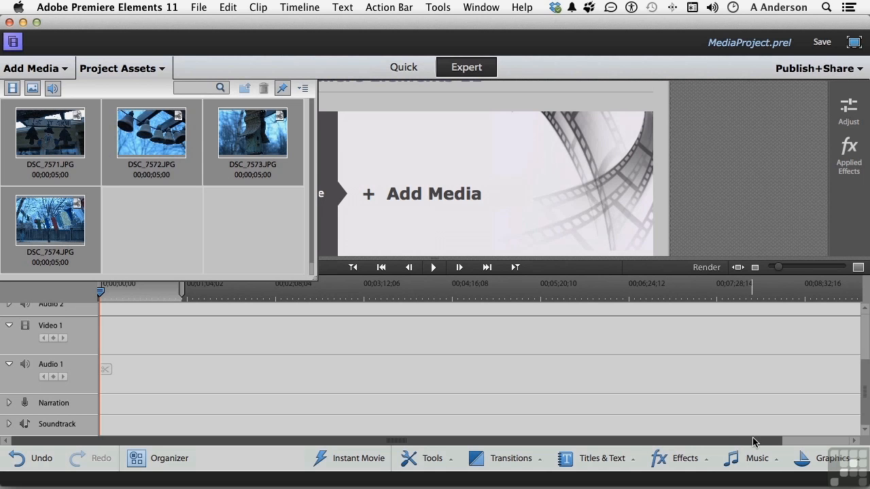